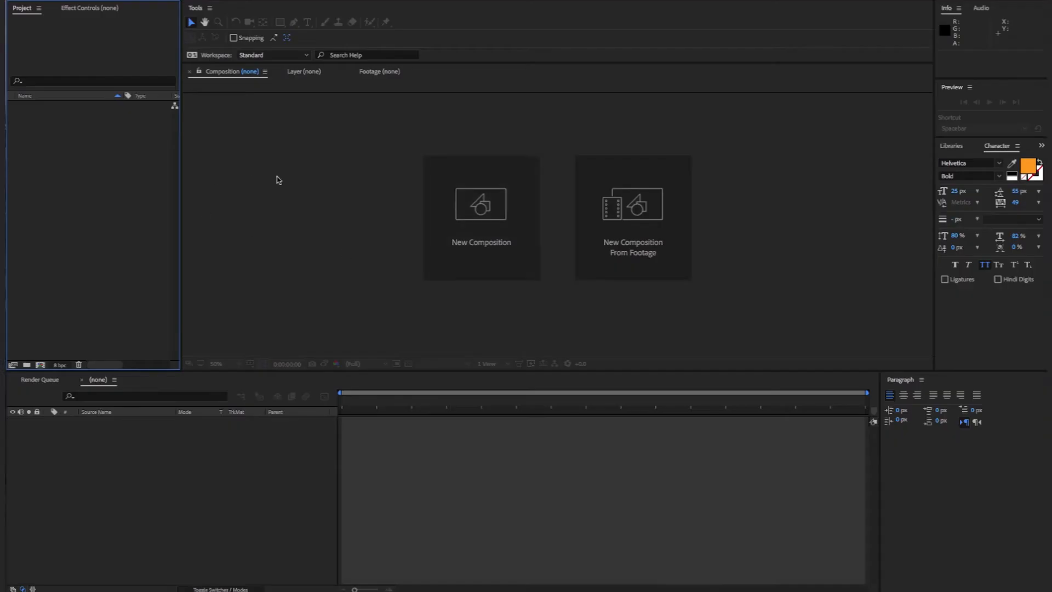
Create a new composition and place the bold white EXPAND title near the frame centre.
{"action": "left_click", "coordinate": [481, 218]}
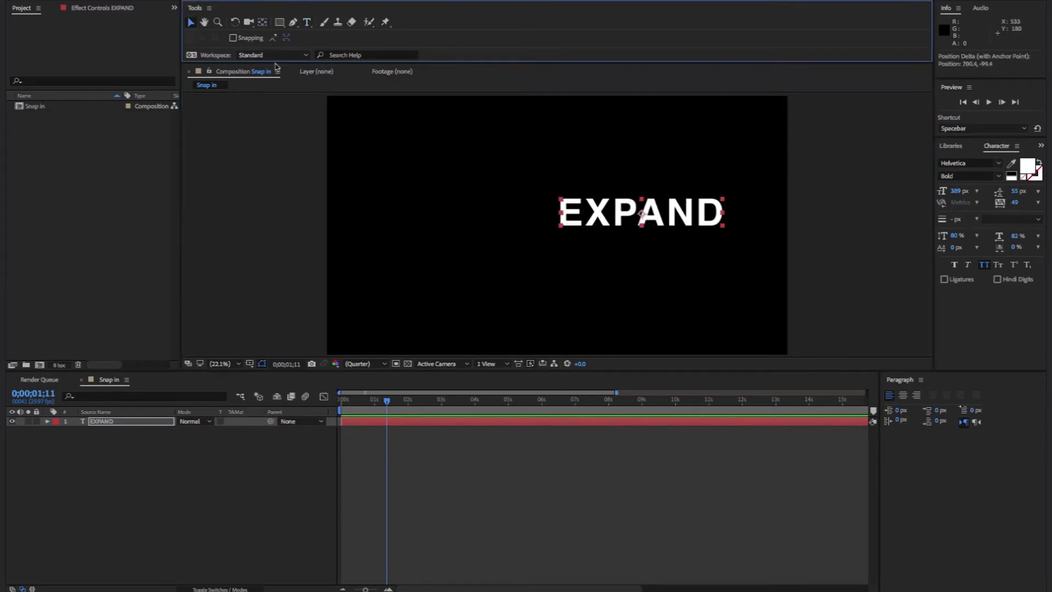
{"action": "left_click_drag", "start_coordinate": [639, 211], "coordinate": [556, 219]}
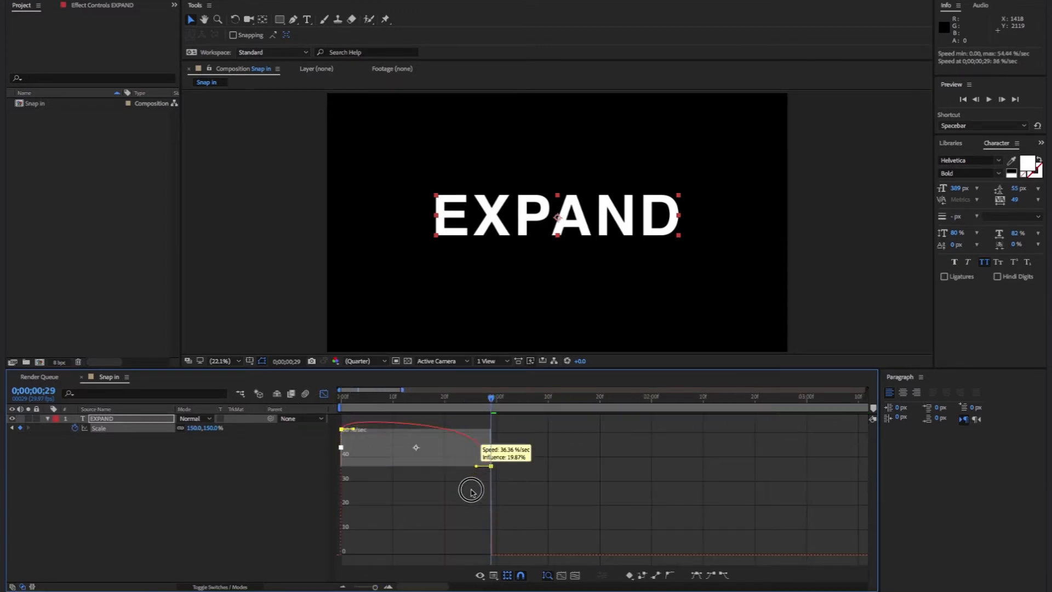
Ease the end of EXPAND's Scale speed curve in the Graph Editor.
{"action": "left_click_drag", "start_coordinate": [472, 490], "coordinate": [381, 549]}
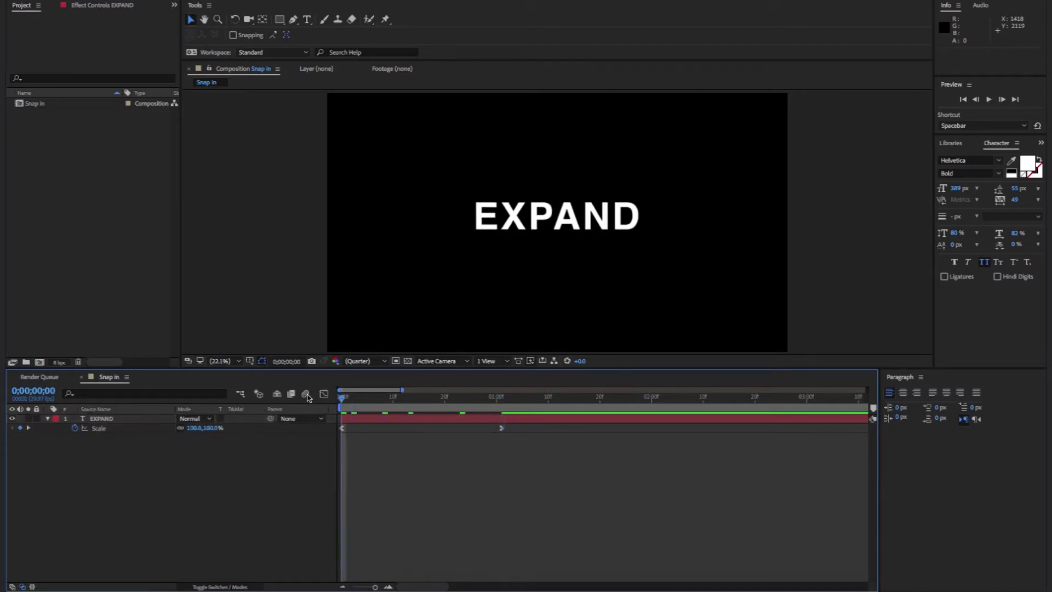
{"action": "mouse_move", "coordinate": [342, 399]}
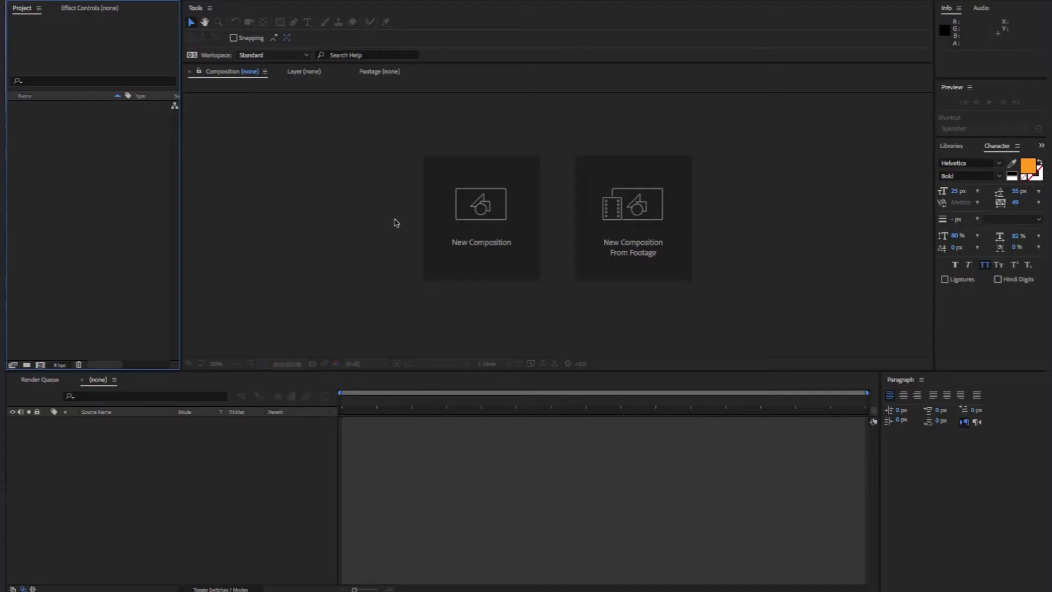
Create a new composition holding the SNAP IN title, dragged toward the left.
{"action": "left_click", "coordinate": [481, 217]}
{"action": "type", "text": "SNAP"}
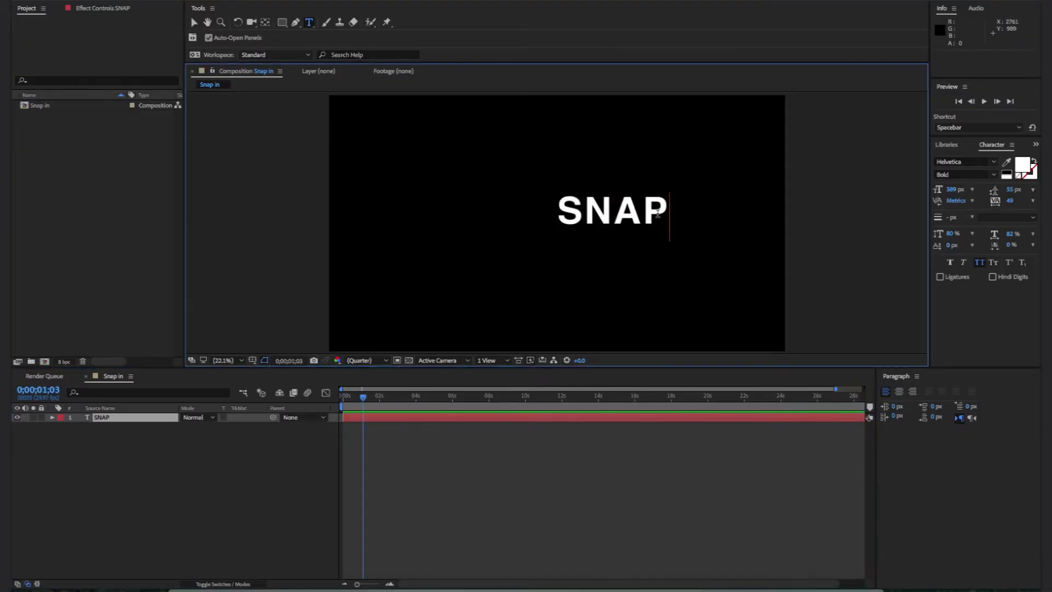
{"action": "type", "text": "IN"}
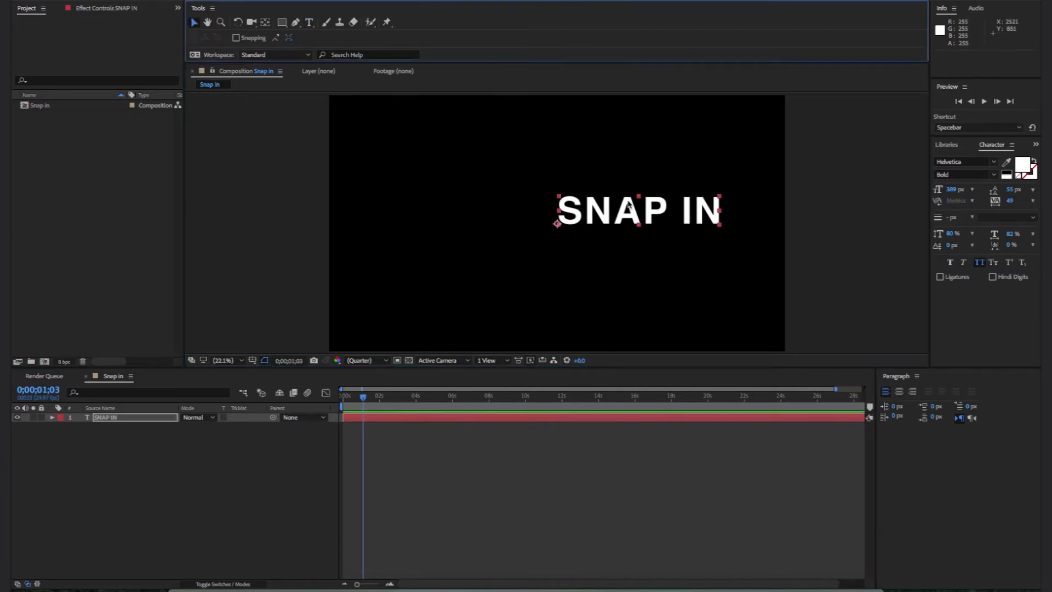
{"action": "left_click_drag", "start_coordinate": [634, 212], "coordinate": [409, 215]}
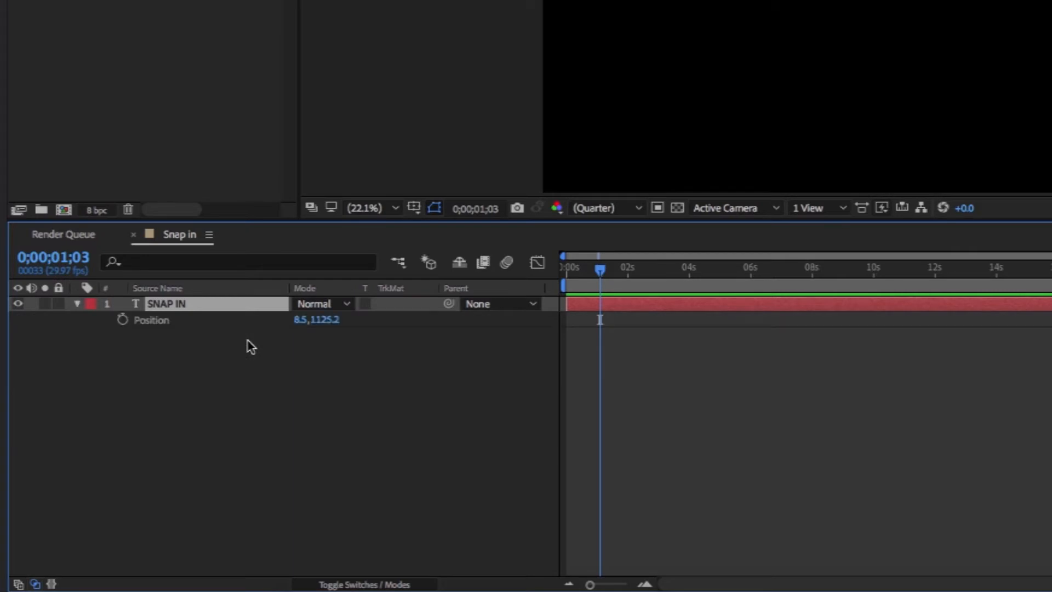
Reveal SNAP IN's Position property (P) and set its first keyframe.
{"action": "key", "text": "p"}
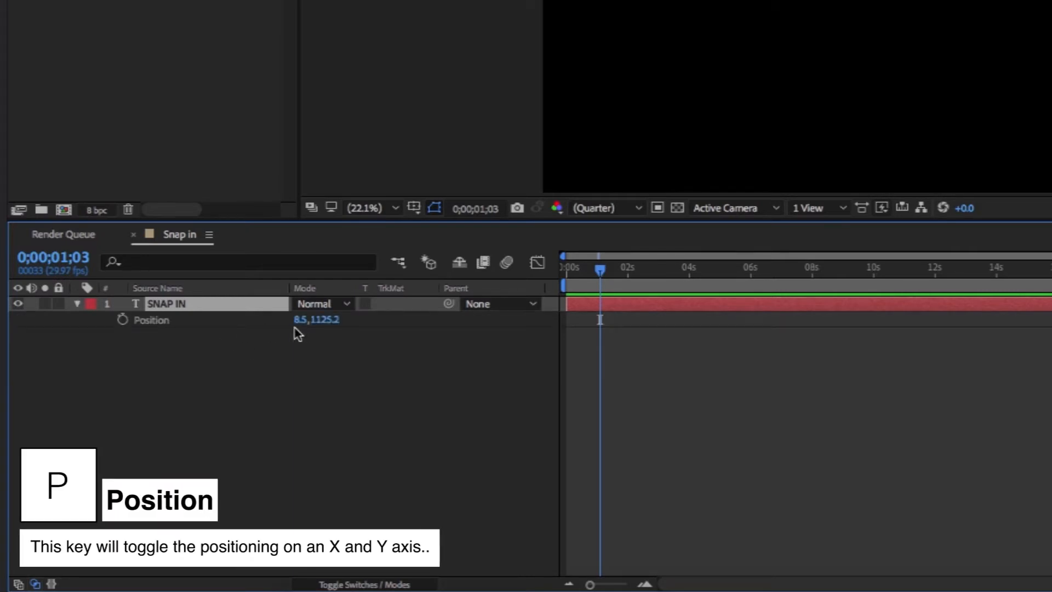
{"action": "left_click", "coordinate": [123, 320]}
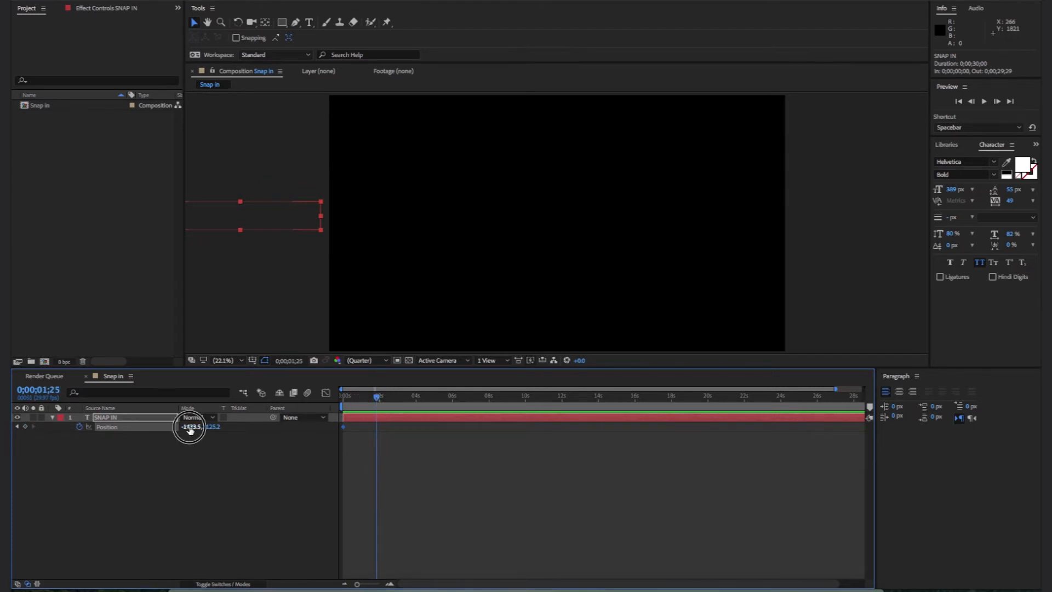
Push SNAP IN off the left edge and sharpen its position speed curve into a fast ease-out.
{"action": "left_click_drag", "start_coordinate": [191, 426], "coordinate": [228, 430]}
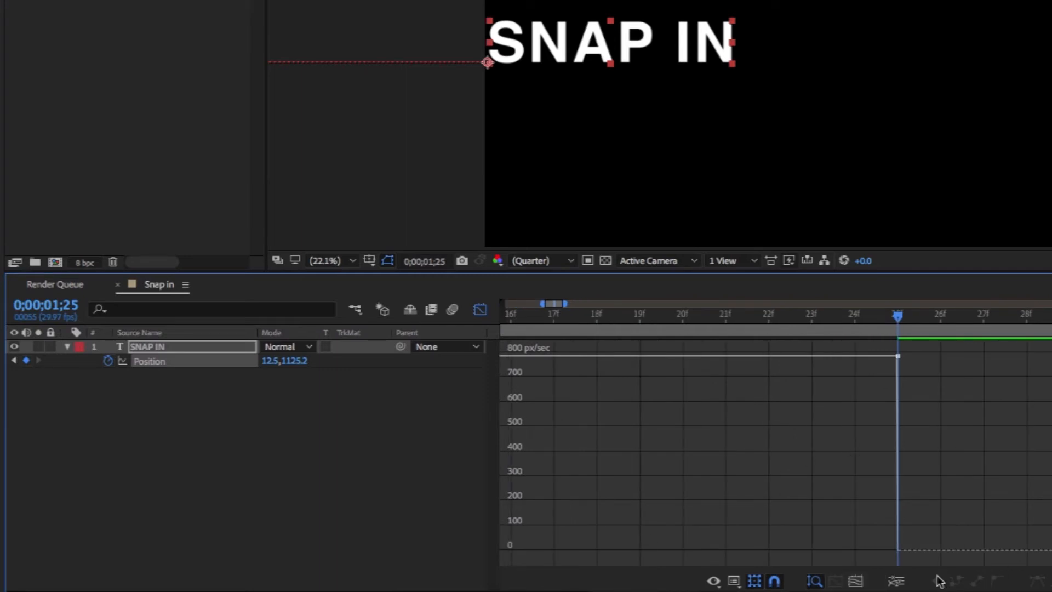
{"action": "left_click_drag", "start_coordinate": [898, 395], "coordinate": [673, 395]}
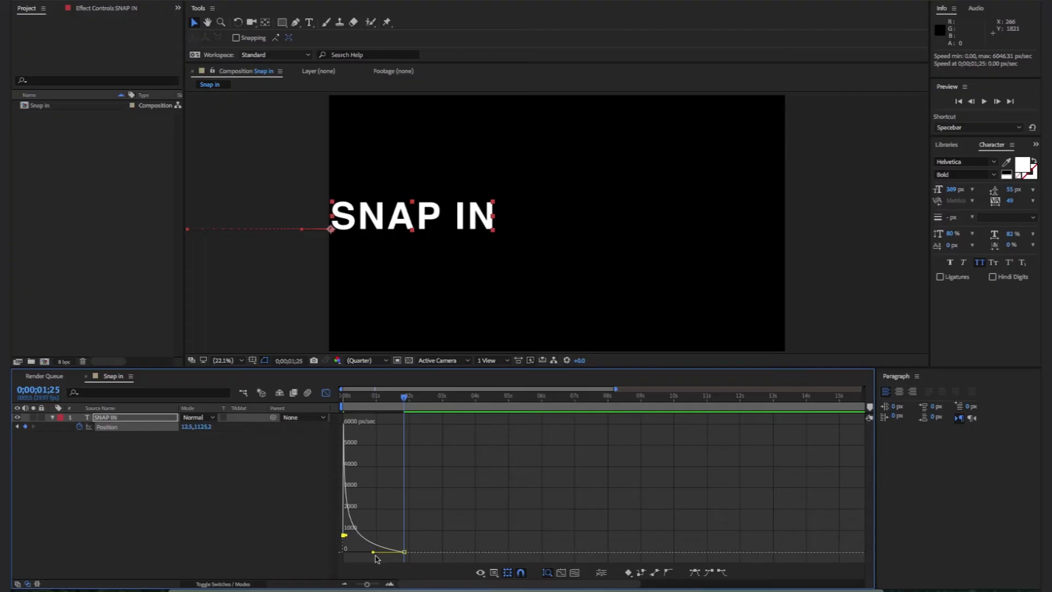
Toggle the Graph Editor off to return to the keyframe view.
{"action": "left_click", "coordinate": [322, 393]}
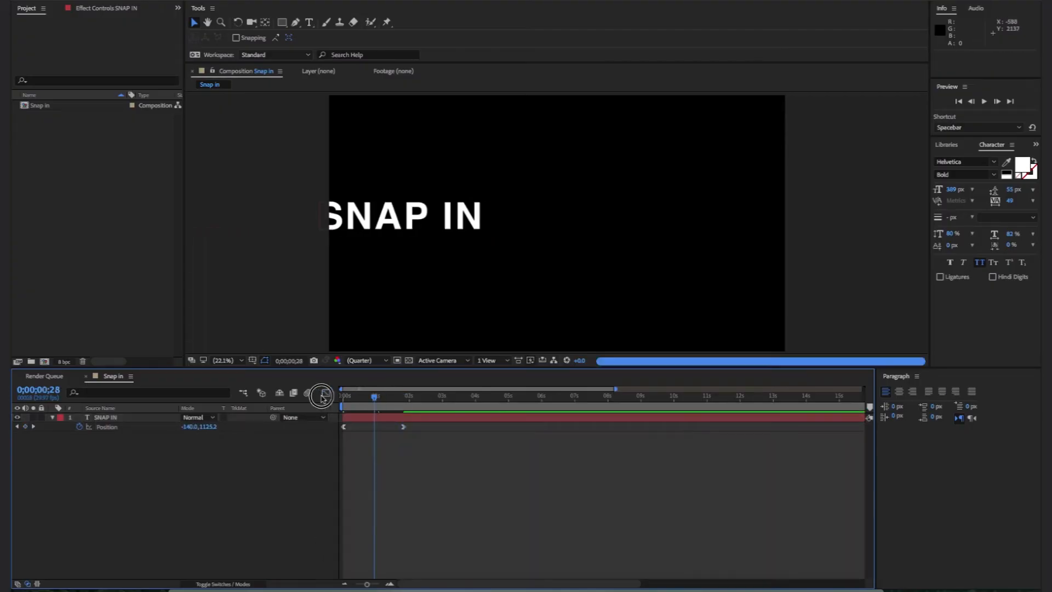
{"action": "left_click", "coordinate": [323, 393]}
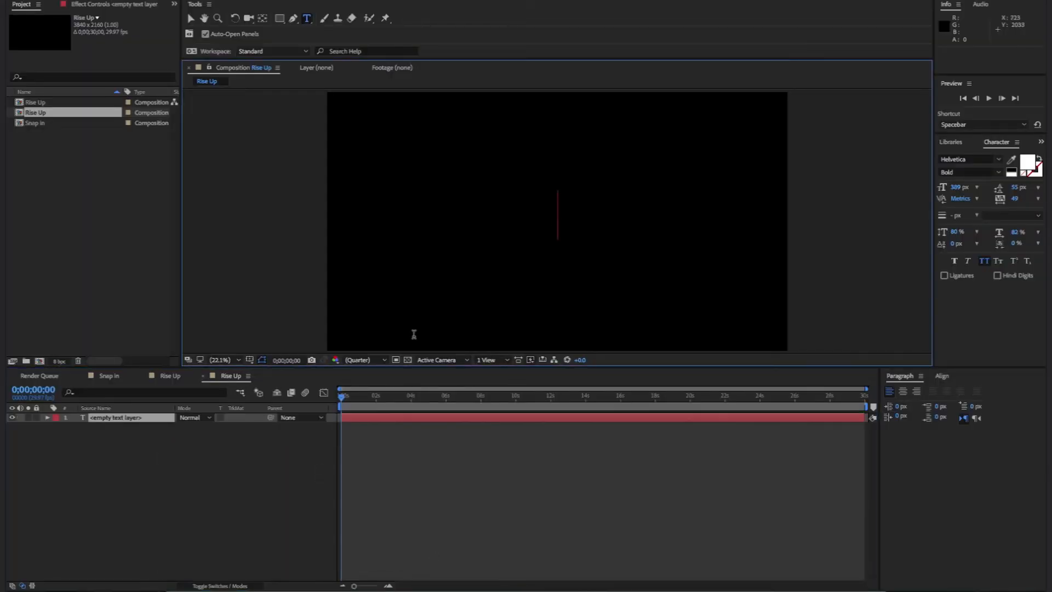
Add the bold white RISE UP title and centre it vertically with the Align panel.
{"action": "type", "text": "RISE UP"}
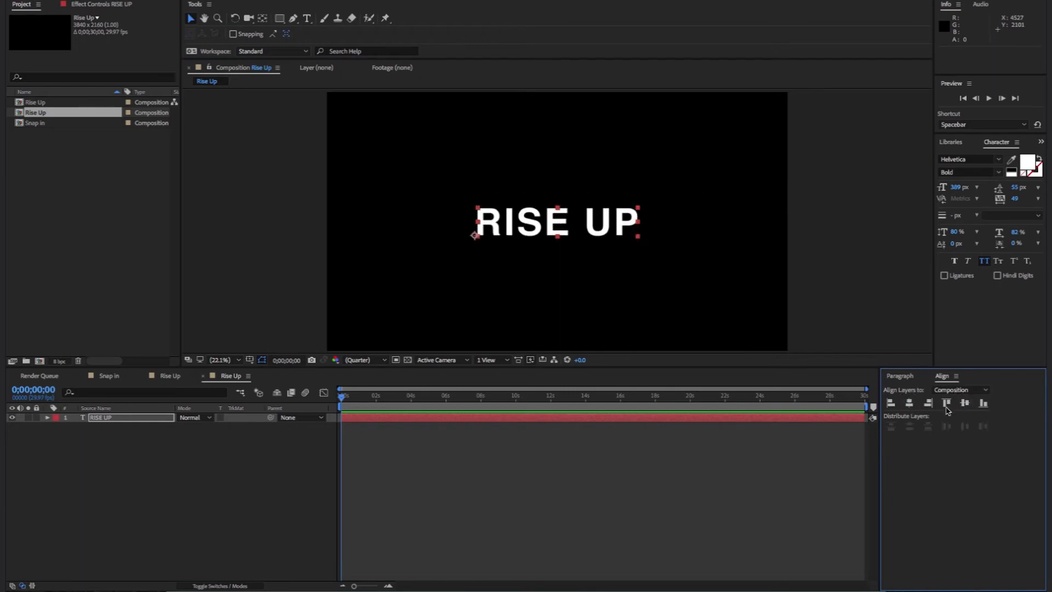
{"action": "left_click", "coordinate": [181, 20]}
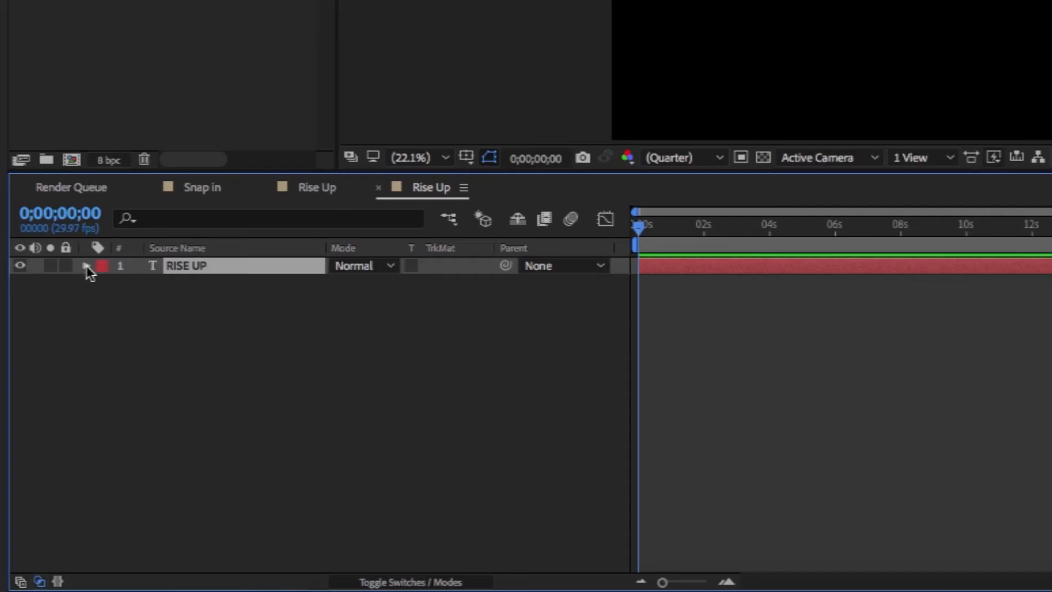
Add a Position text animator to RISE UP and keyframe Range Selector Start from 0% to 100%.
{"action": "left_click", "coordinate": [484, 284]}
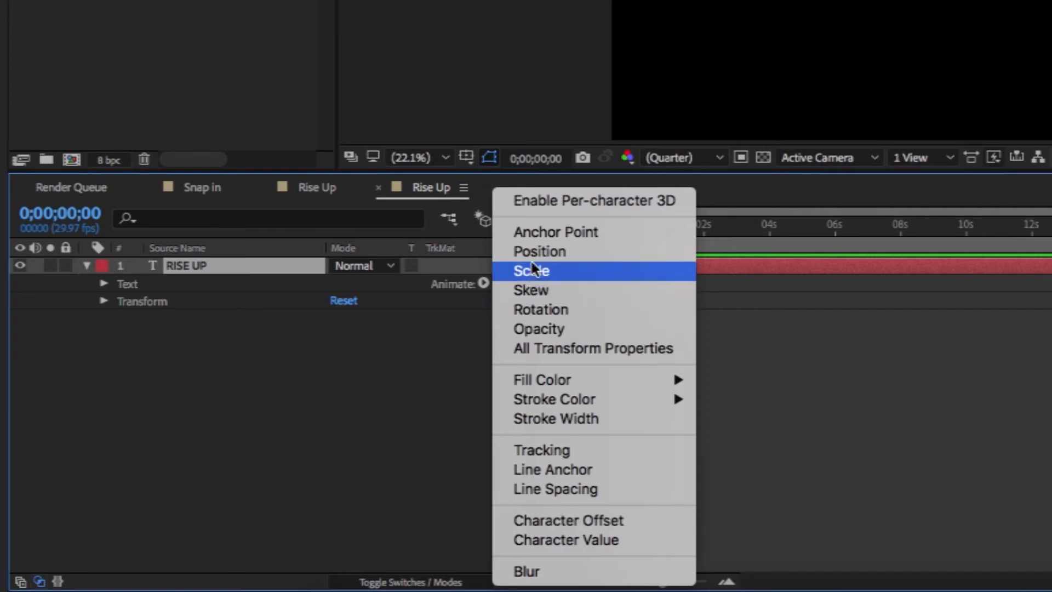
{"action": "left_click", "coordinate": [540, 252]}
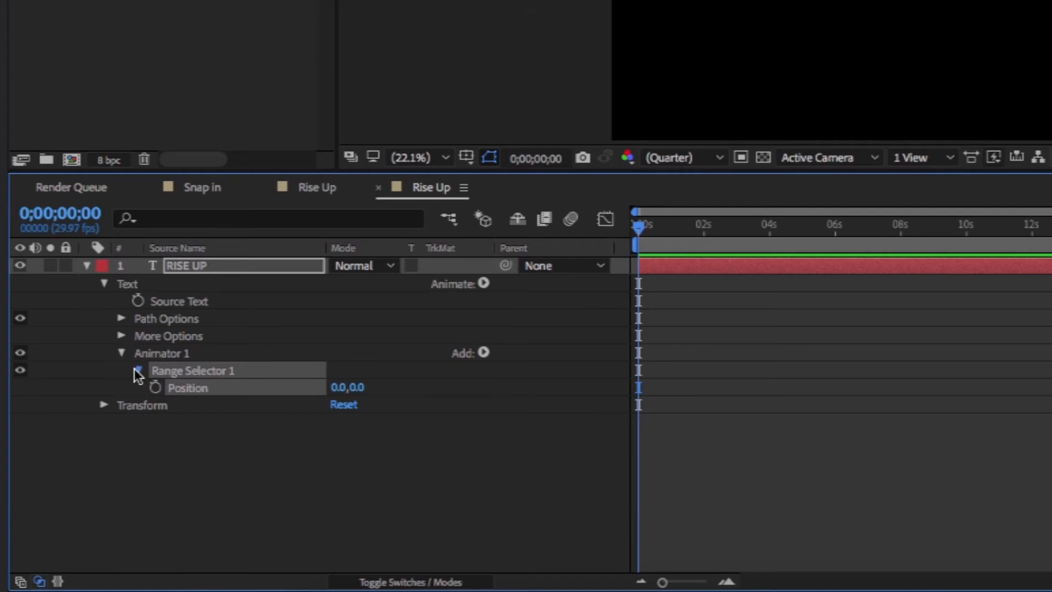
{"action": "left_click", "coordinate": [138, 371]}
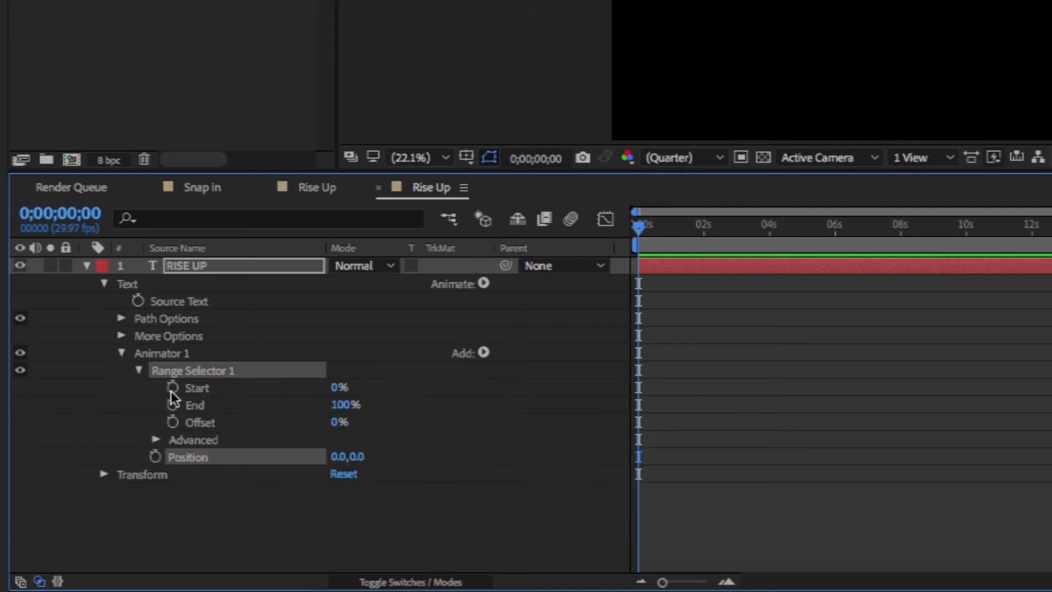
{"action": "left_click", "coordinate": [174, 388]}
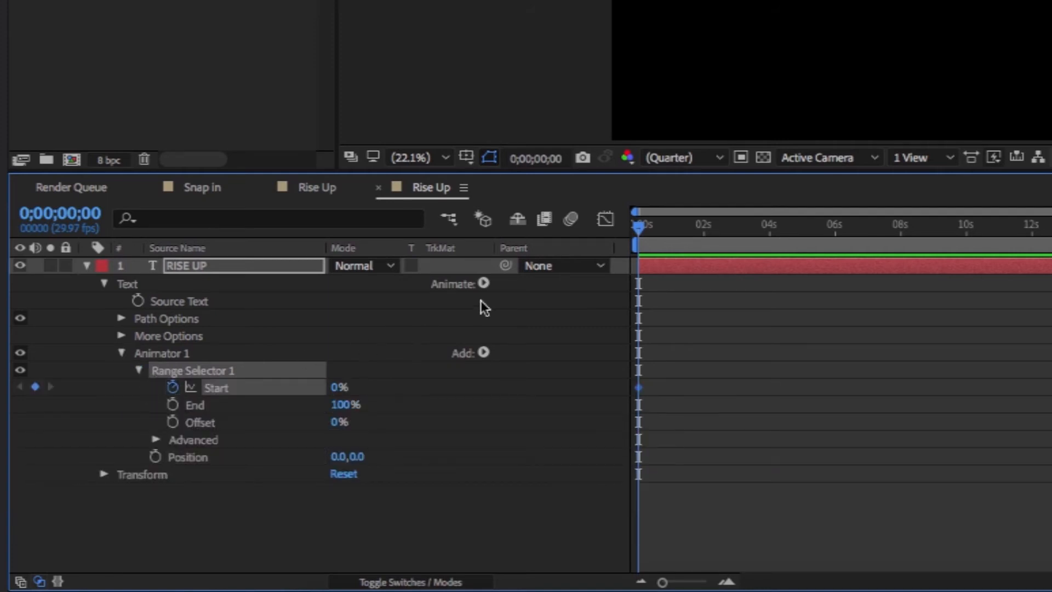
{"action": "left_click", "coordinate": [701, 224]}
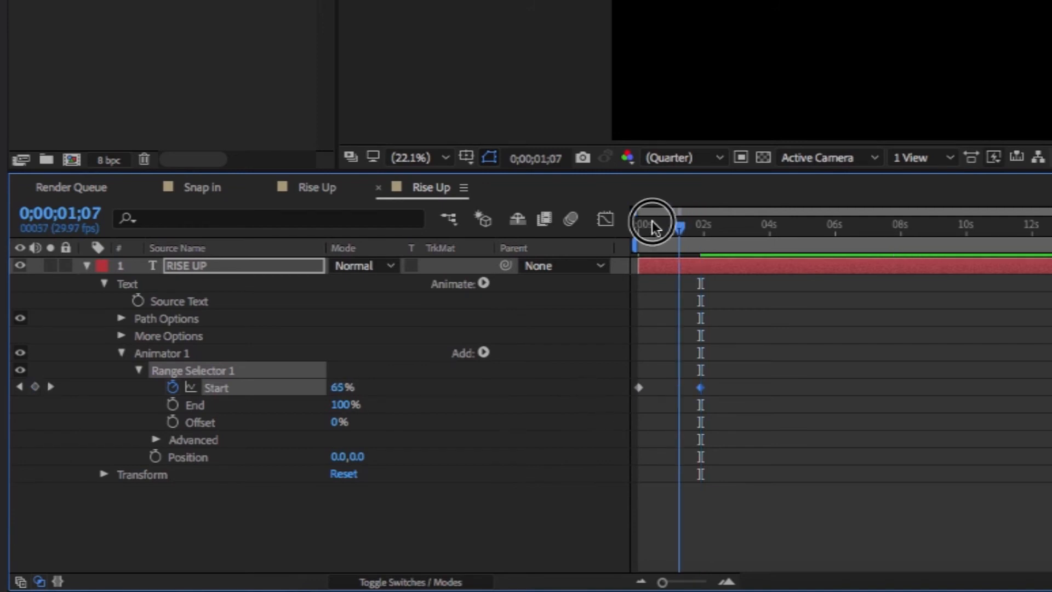
{"action": "left_click", "coordinate": [652, 224]}
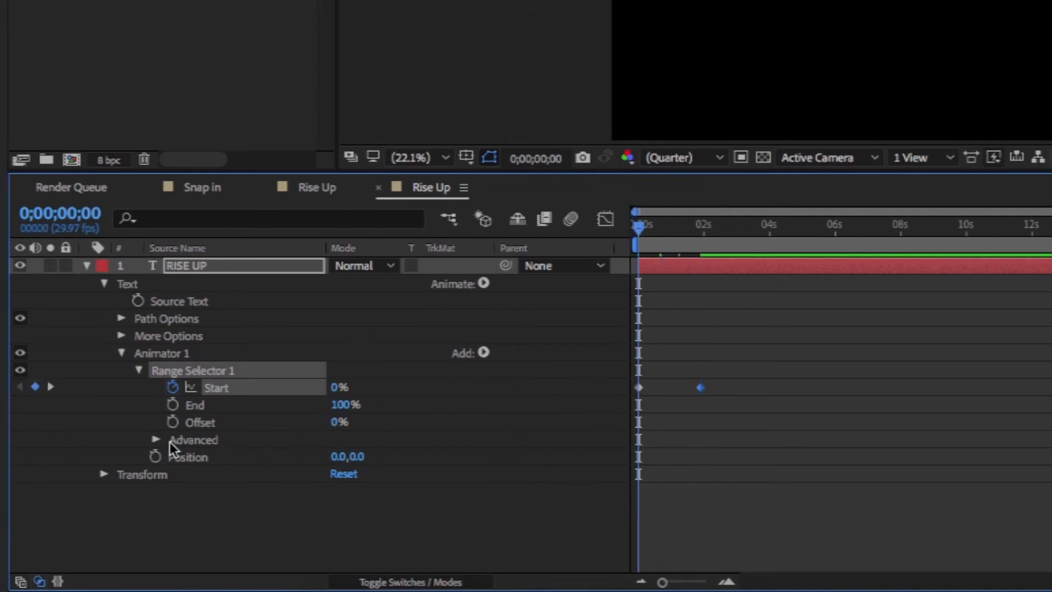
Set the range selector's Advanced Based On option to Words.
{"action": "left_click", "coordinate": [155, 440]}
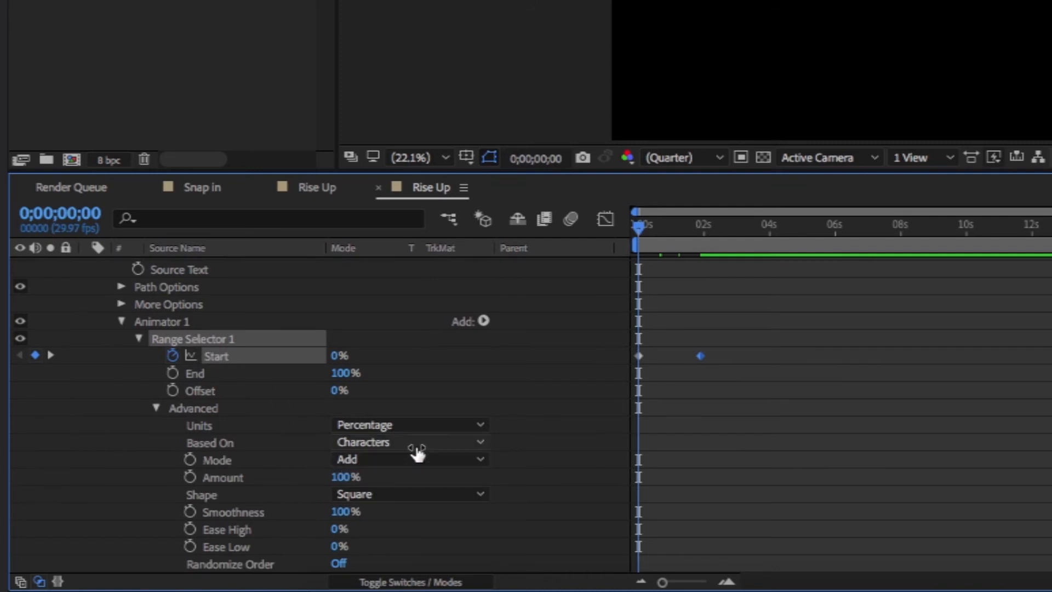
{"action": "left_click", "coordinate": [409, 442]}
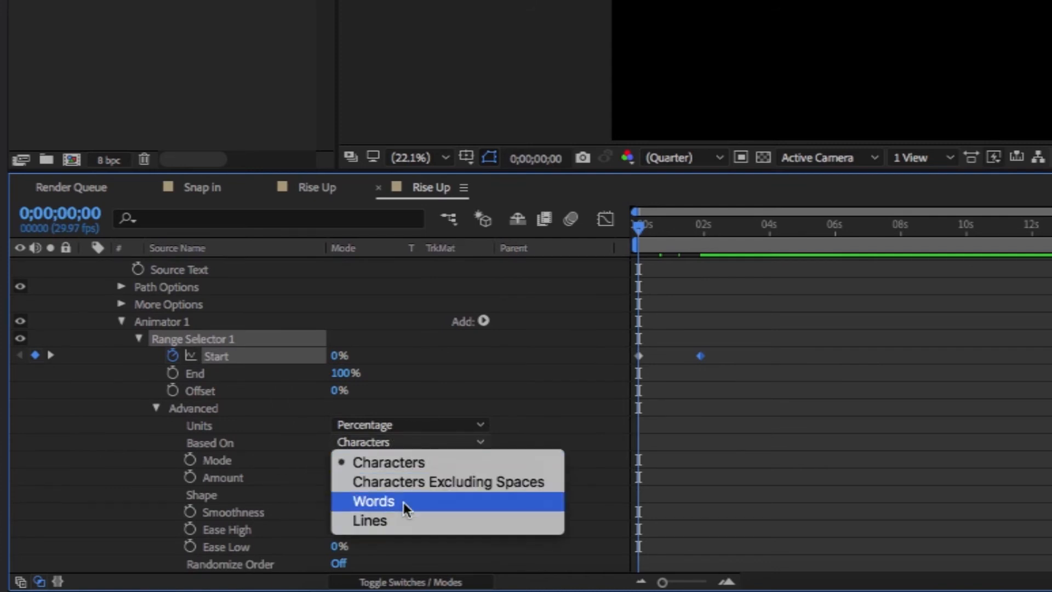
{"action": "left_click", "coordinate": [372, 502]}
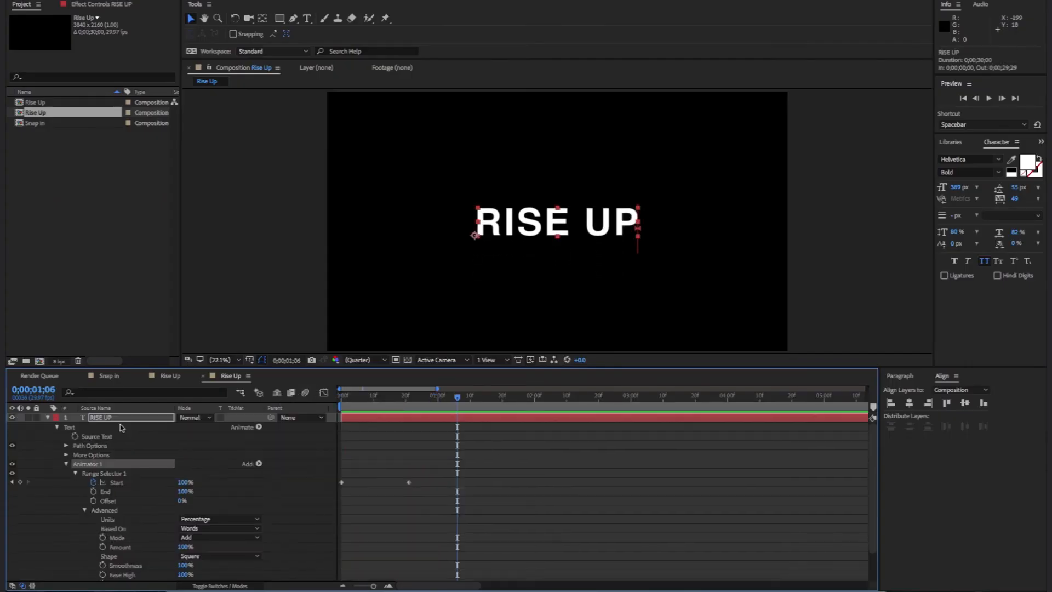
Add an inverted mask with feather 57 to RISE UP and preview the rising words.
{"action": "right_click", "coordinate": [104, 416]}
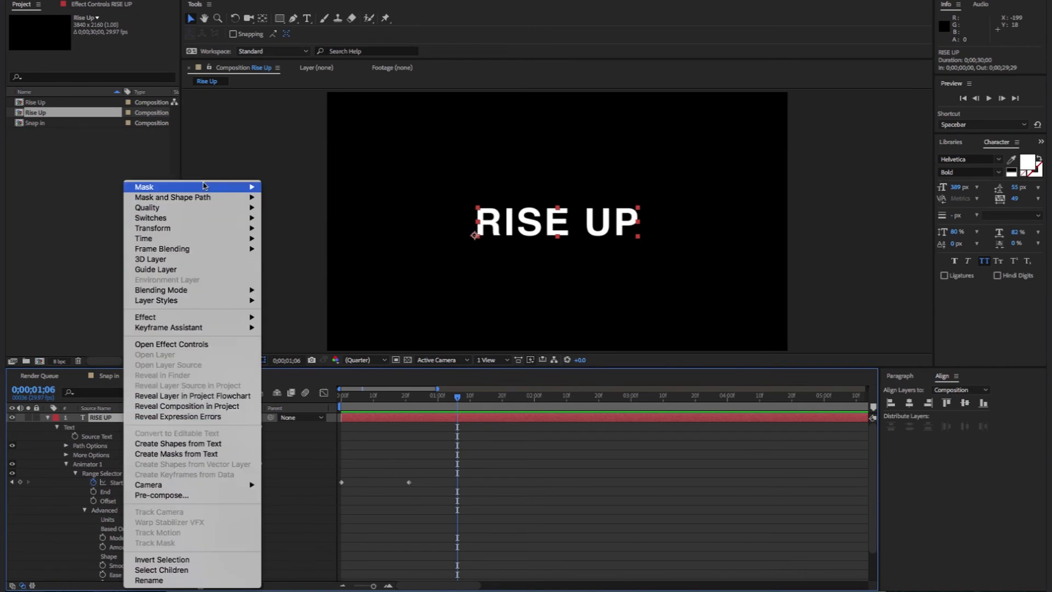
{"action": "mouse_move", "coordinate": [203, 187]}
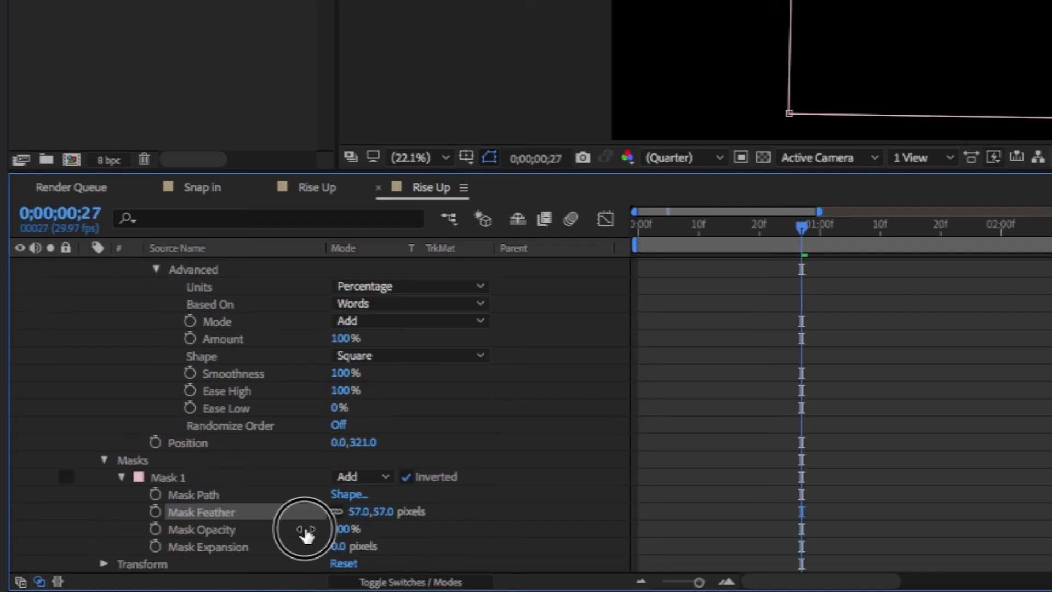
{"action": "left_click_drag", "start_coordinate": [306, 532], "coordinate": [276, 532]}
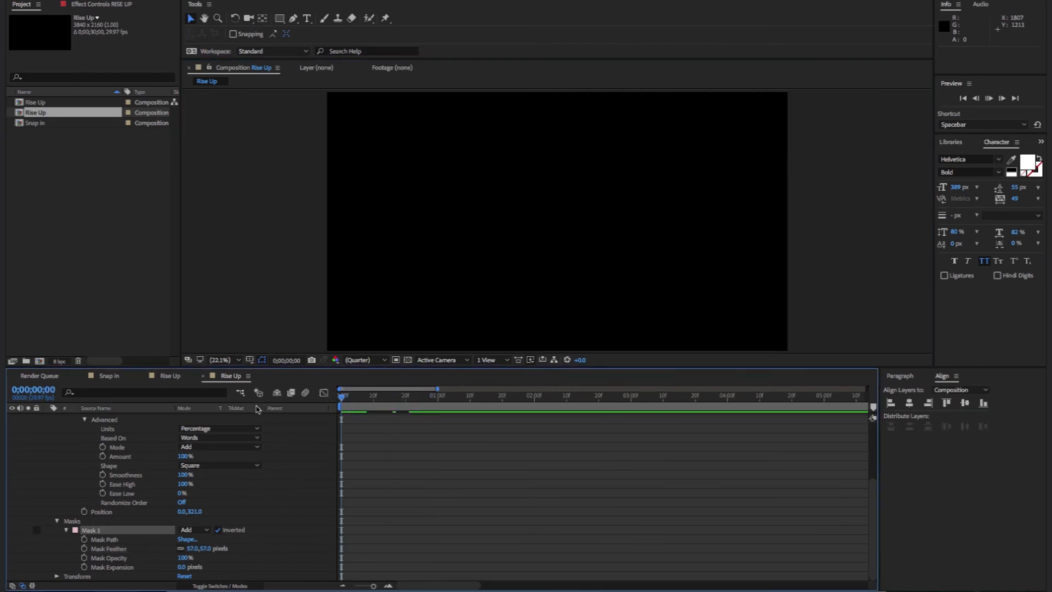
{"action": "left_click", "coordinate": [991, 98]}
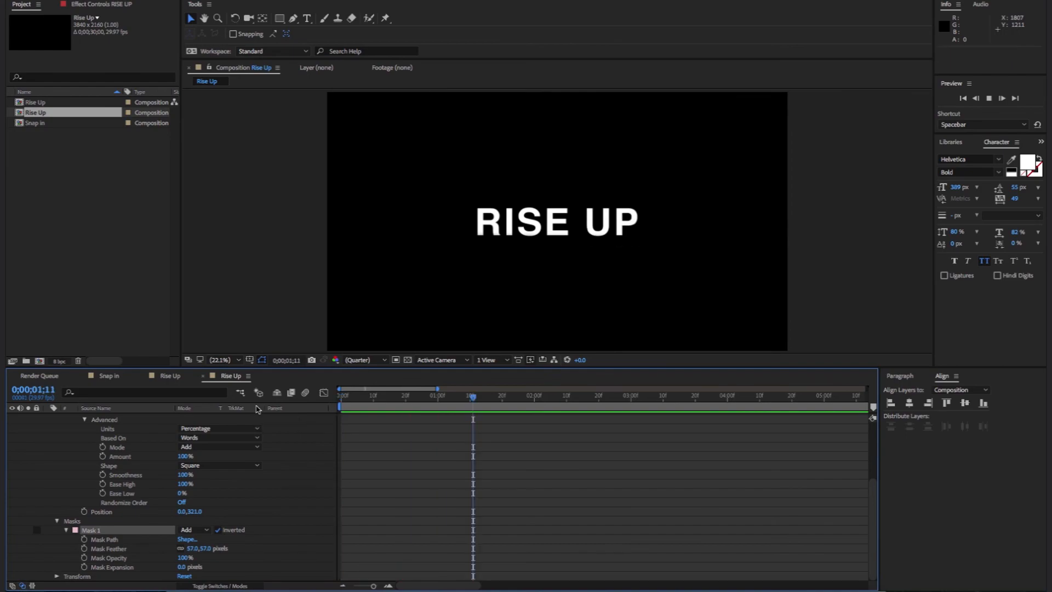